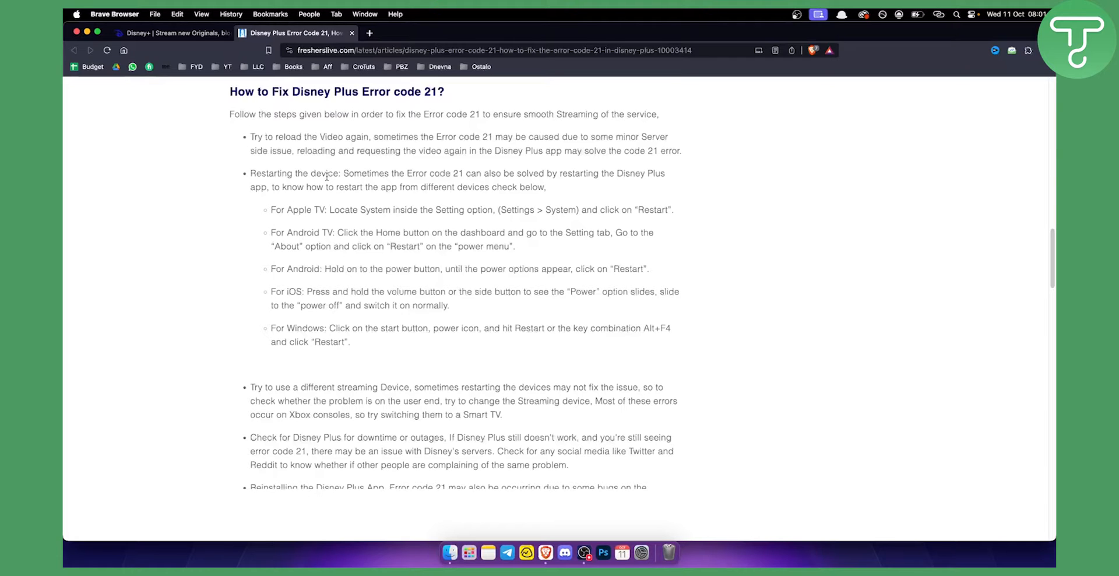
mouse_move(331, 333)
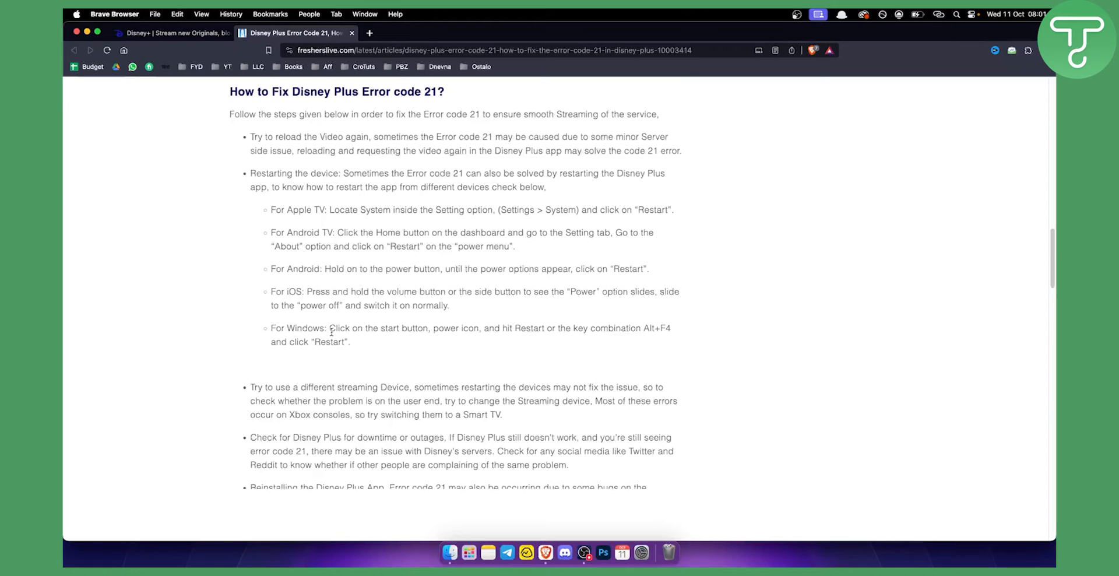